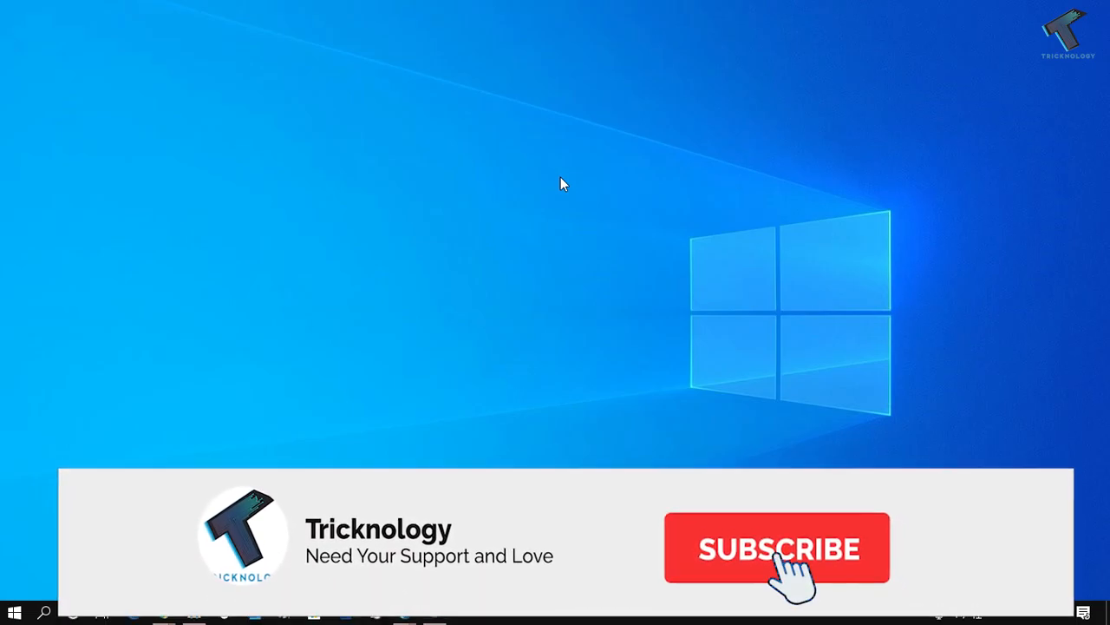
# - Launch Command Prompt as administrator from a Start search for cmd and enlarge its window
pyautogui.click(778, 548)
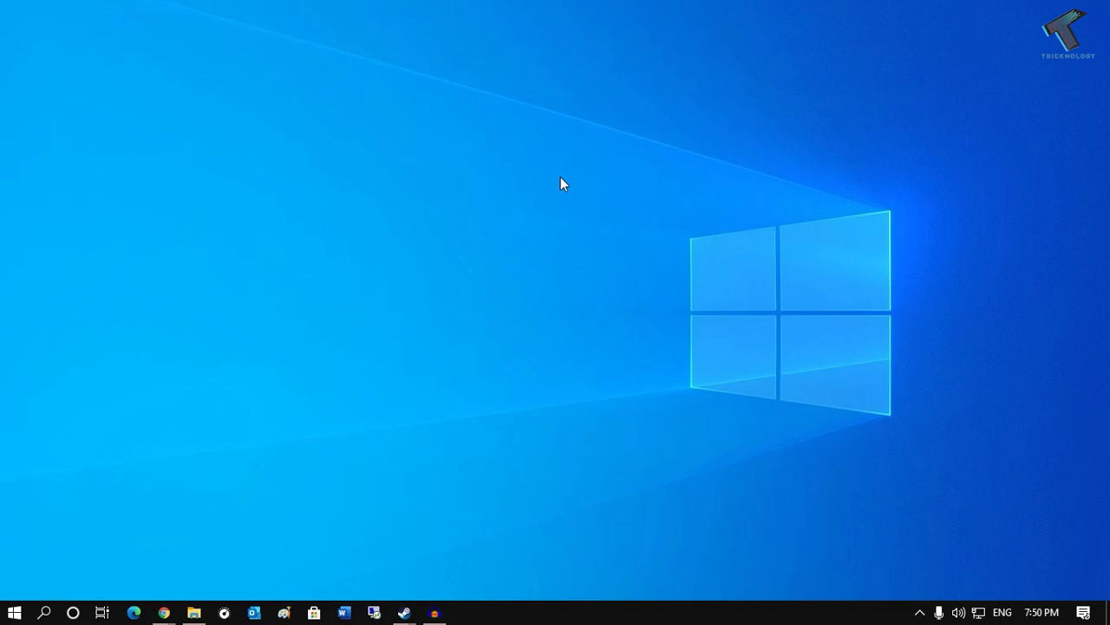
pyautogui.moveTo(38, 590)
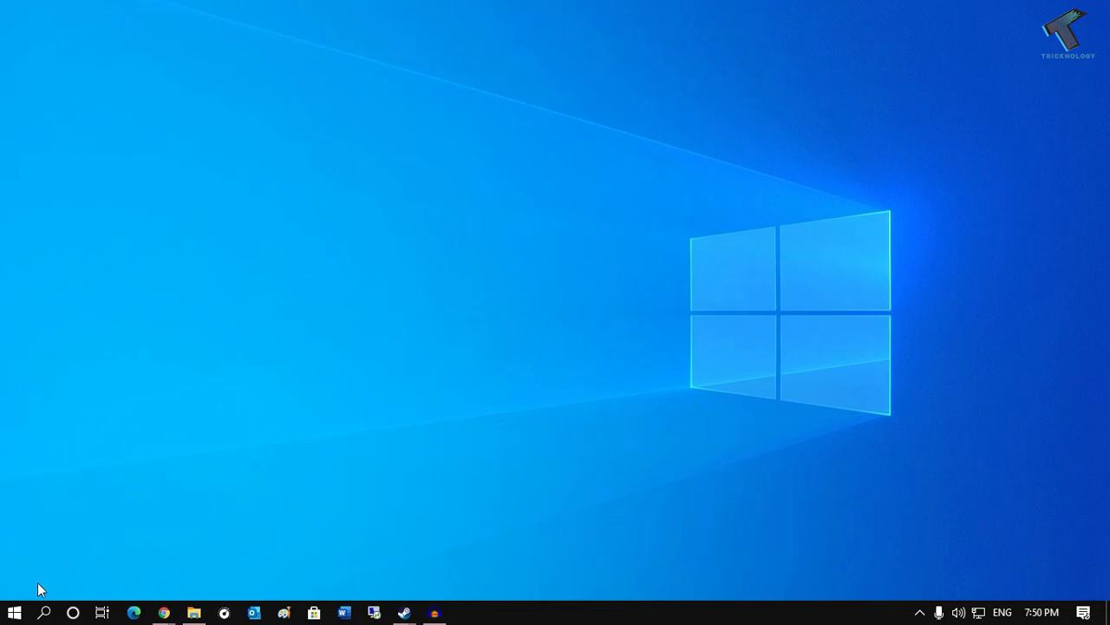
pyautogui.click(14, 613)
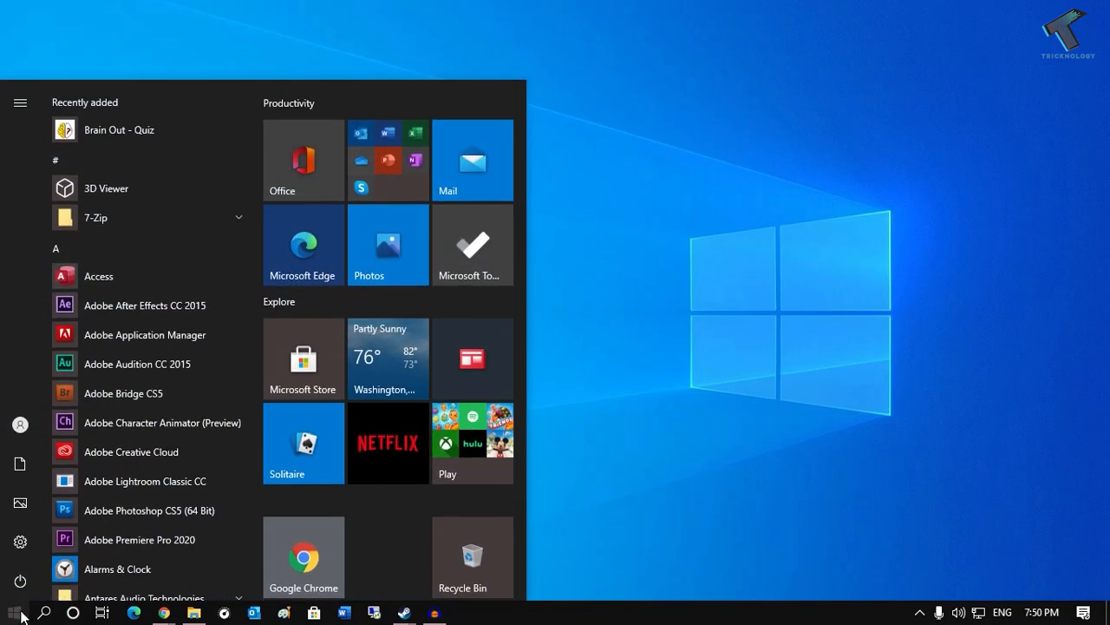
pyautogui.write('cmd')
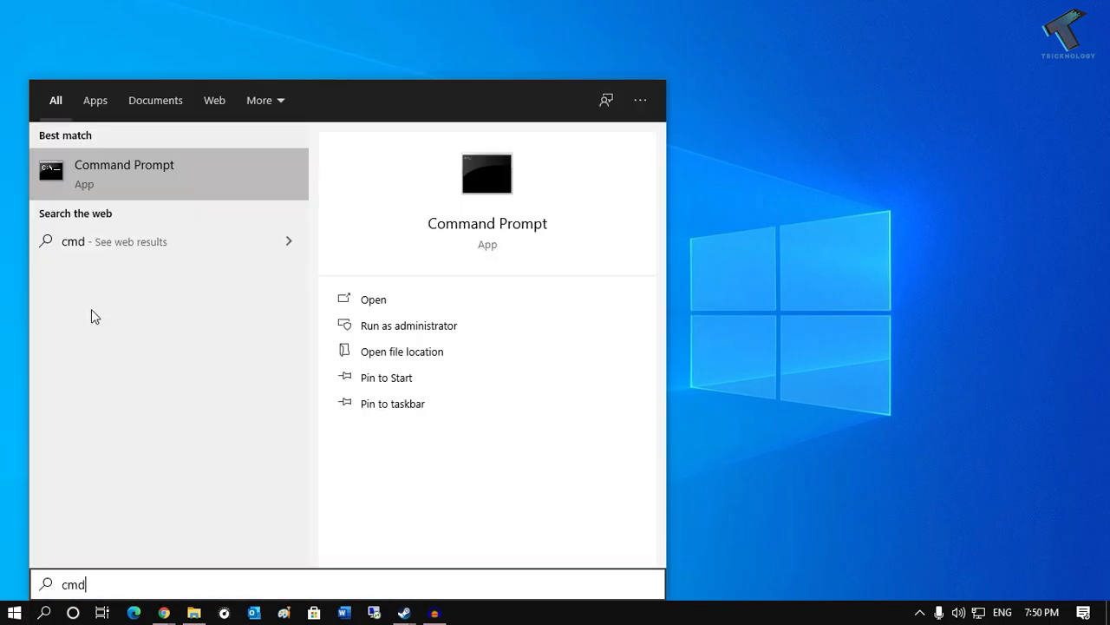
pyautogui.rightClick(125, 170)
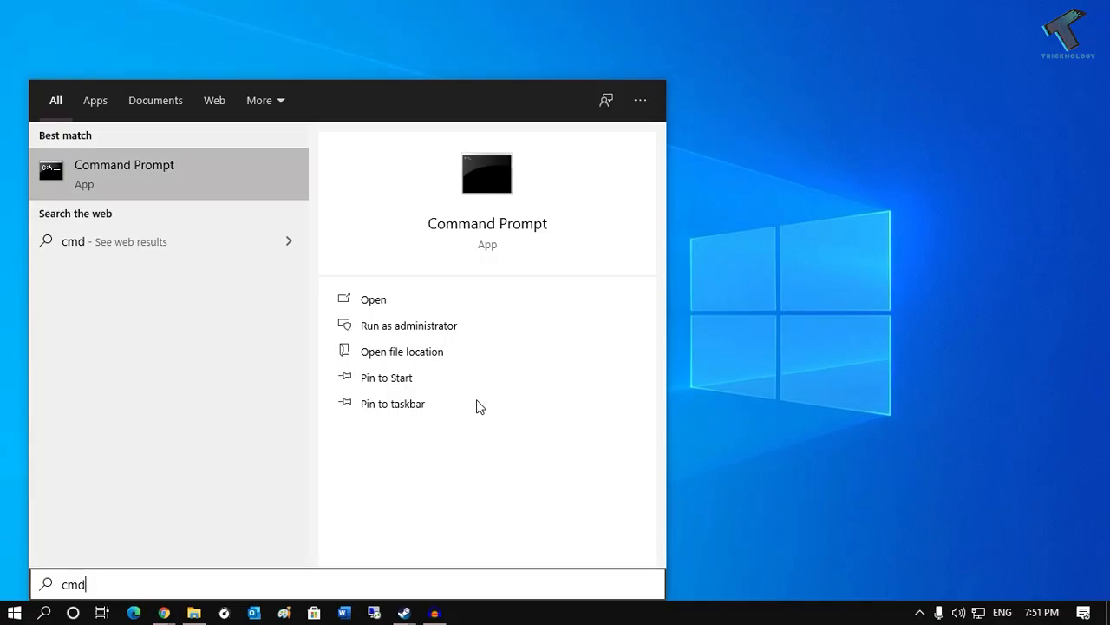
pyautogui.click(409, 324)
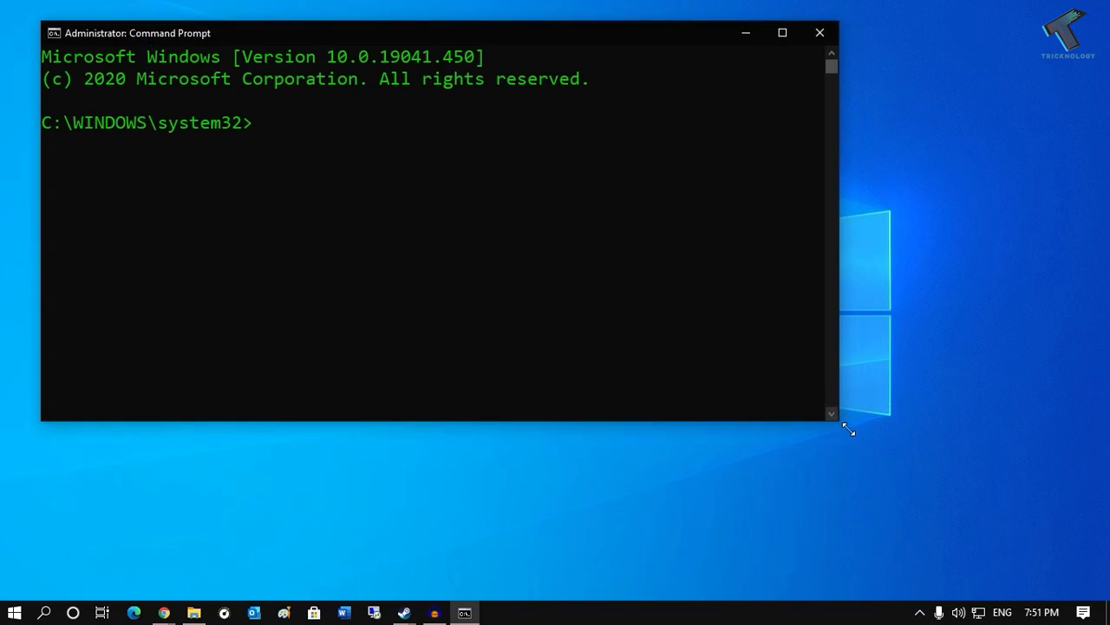
pyautogui.moveTo(848, 425); pyautogui.dragTo(928, 529)
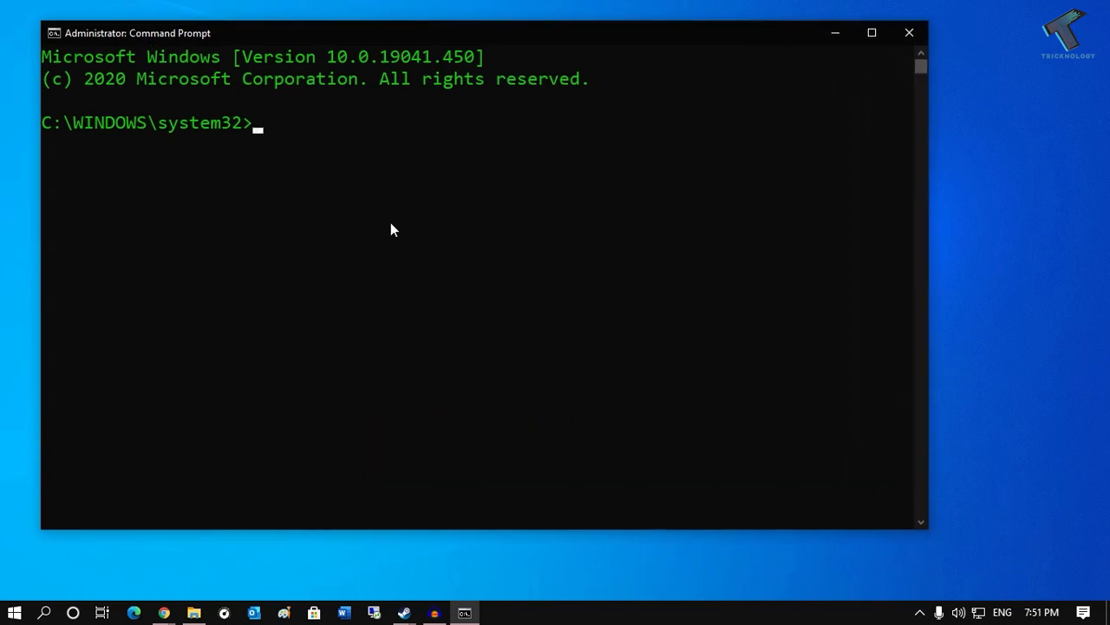
pyautogui.moveTo(219, 590)
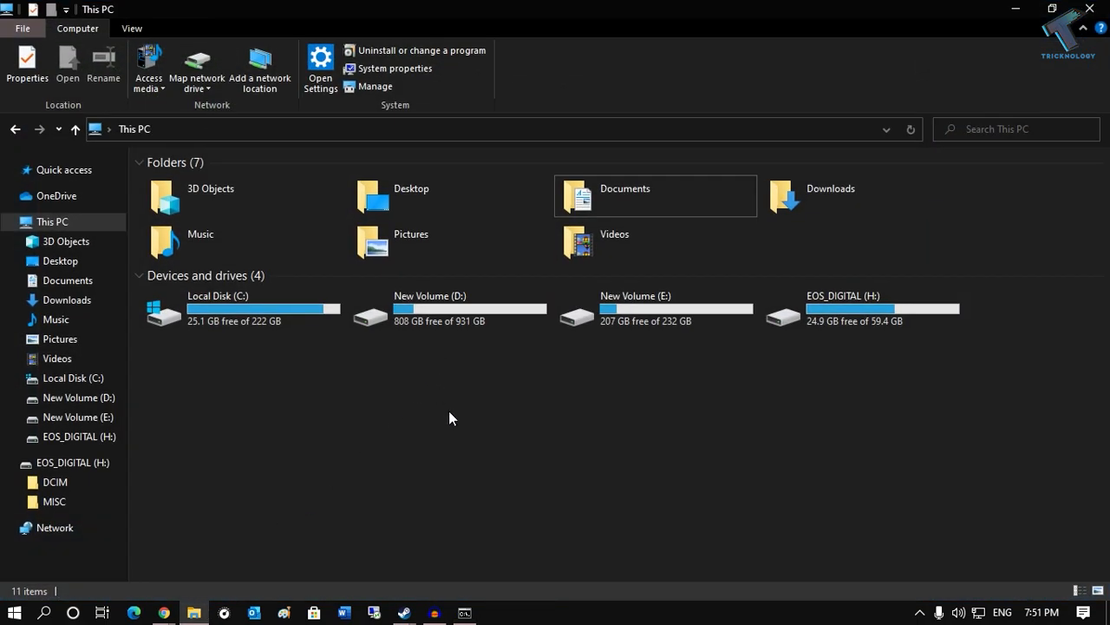
# - View This PC's system properties showing the WORKGROUP workgroup, then return to Command Prompt
pyautogui.rightClick(450, 417)
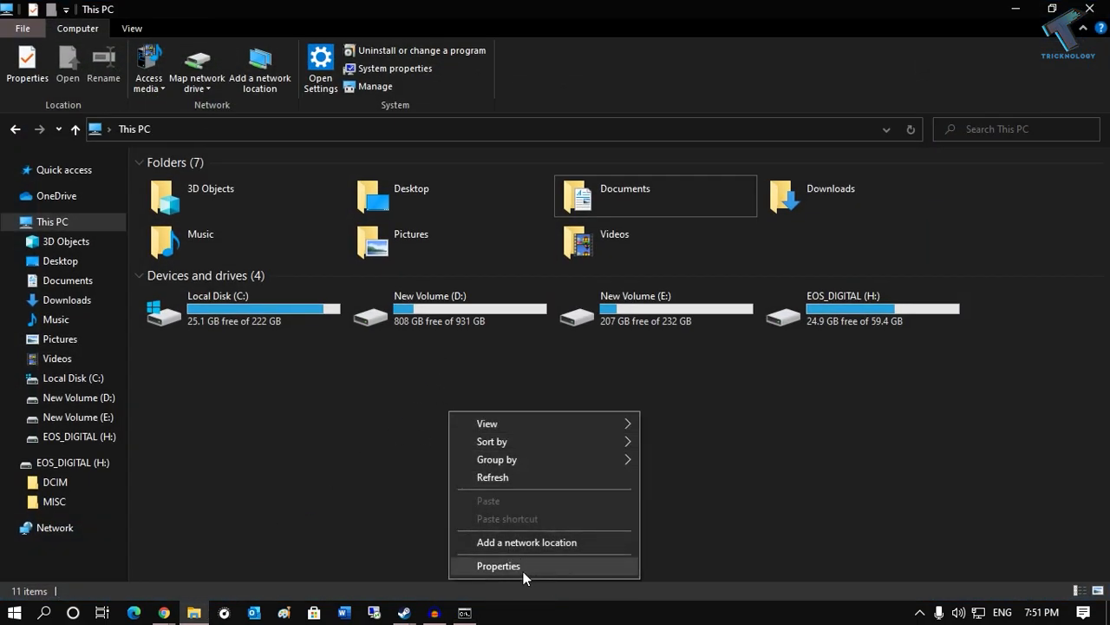
pyautogui.click(500, 565)
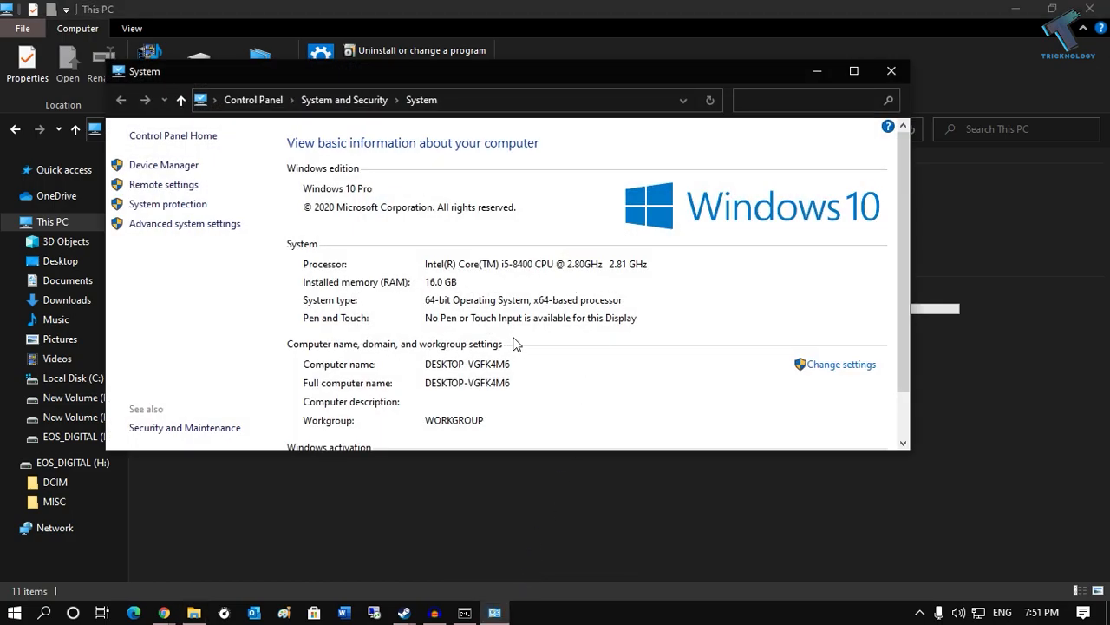
pyautogui.moveTo(482, 438)
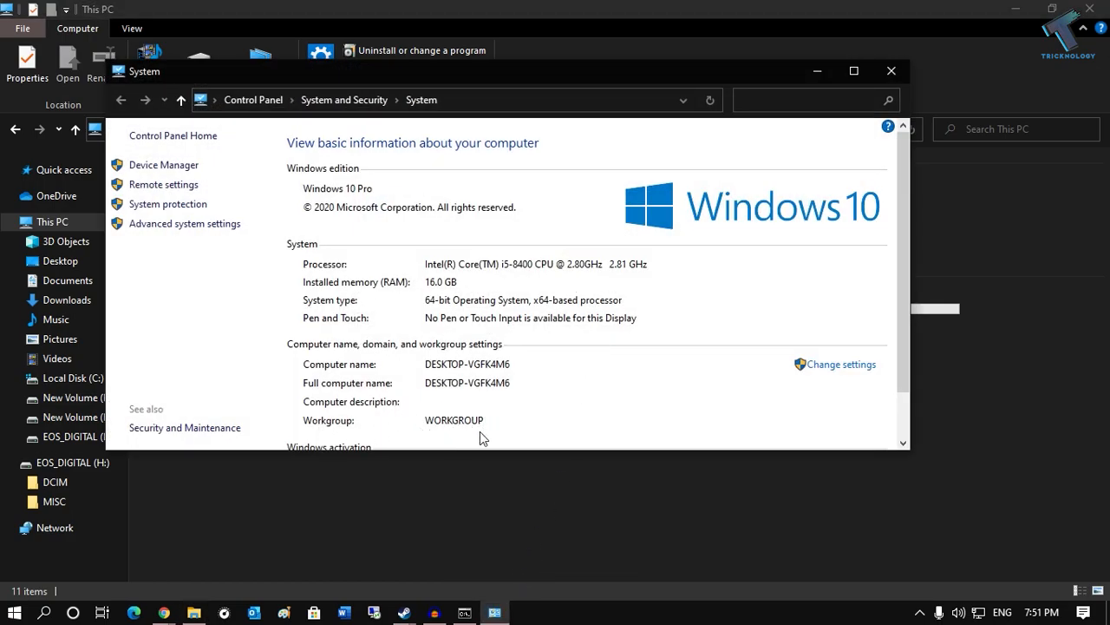
pyautogui.moveTo(430, 413)
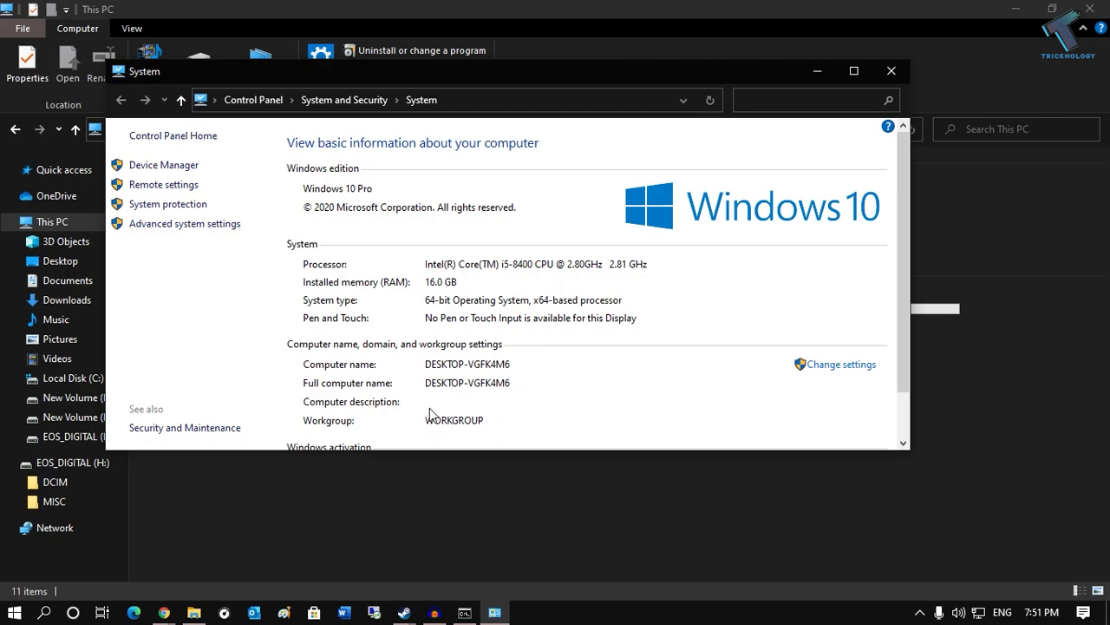
pyautogui.click(892, 72)
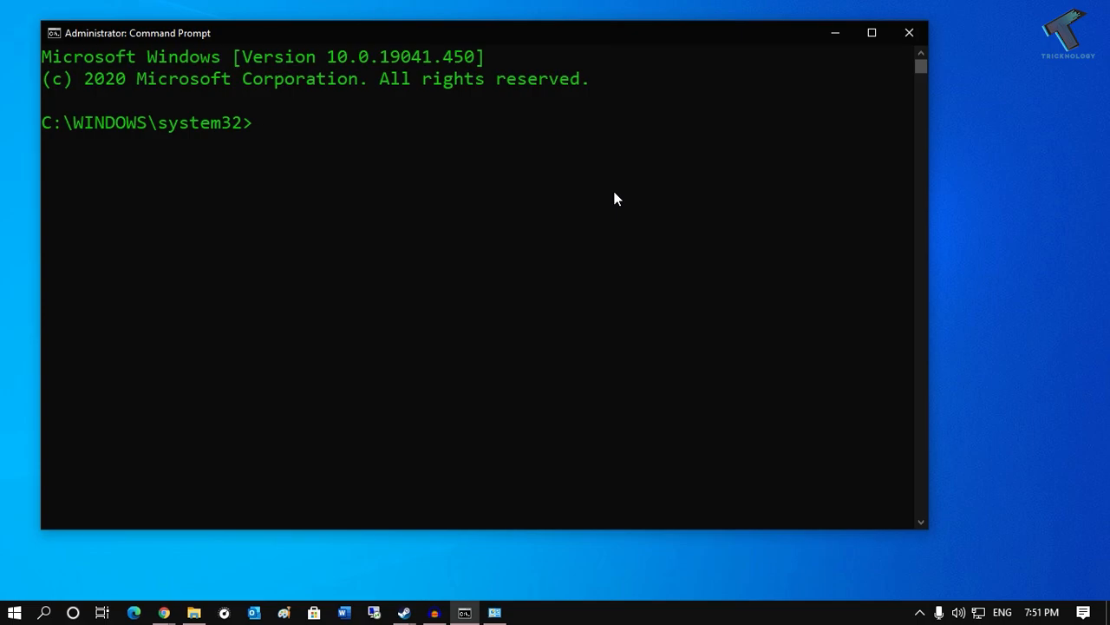
# - Run net user to list the accounts, including Administrator and Tricknology
pyautogui.write('net user')
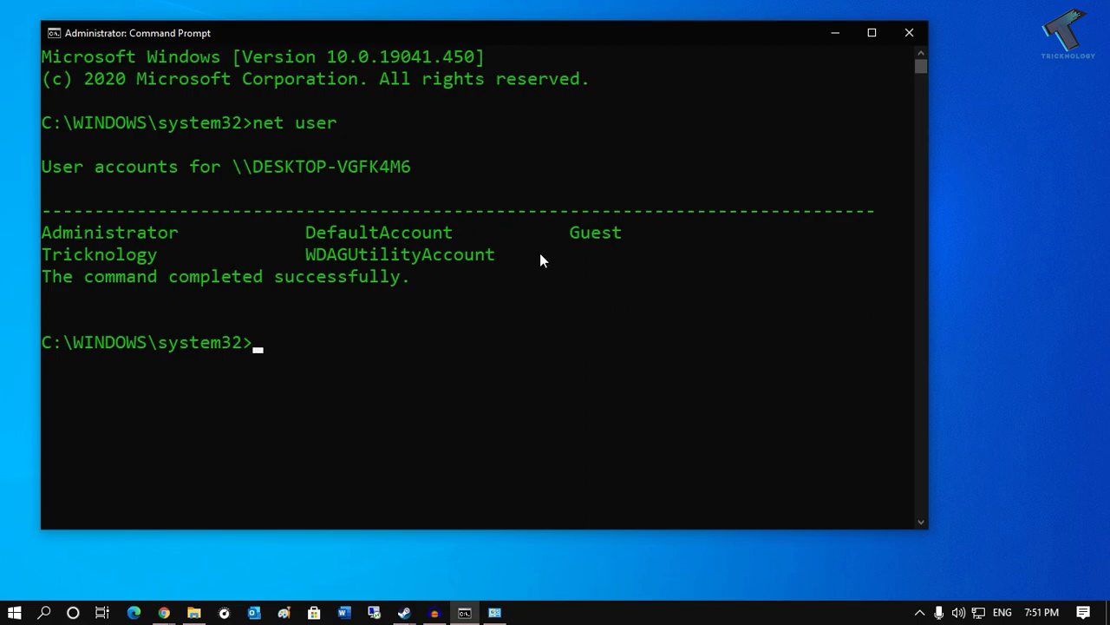
pyautogui.moveTo(378, 319)
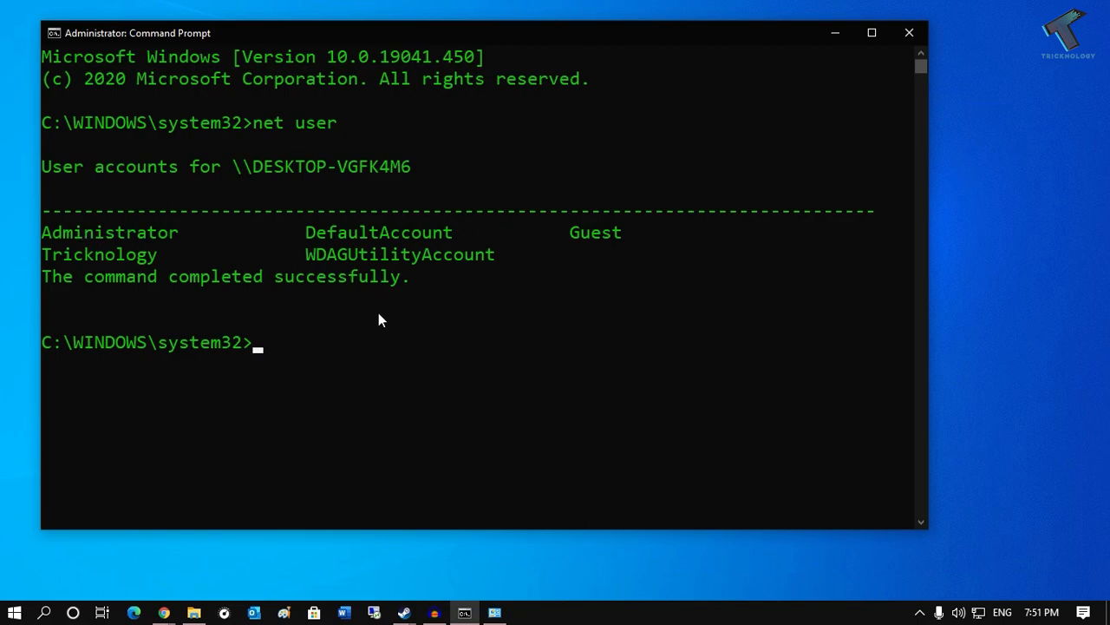
# - Enter the command net user Tricknology to show that account's full details
pyautogui.write('net')
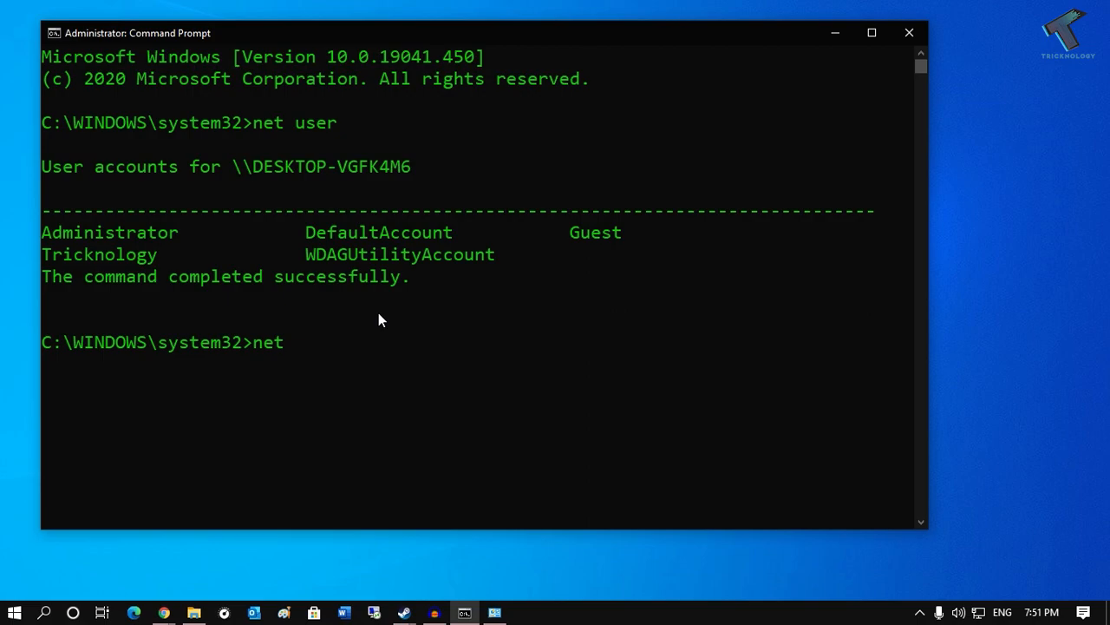
pyautogui.write('user')
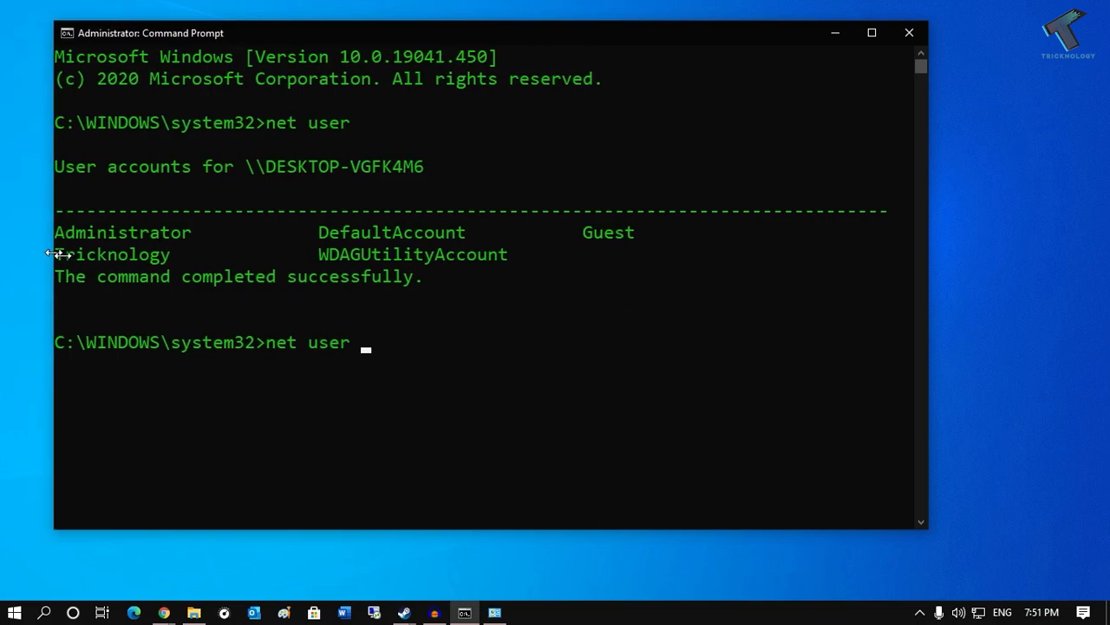
pyautogui.doubleClick(111, 253)
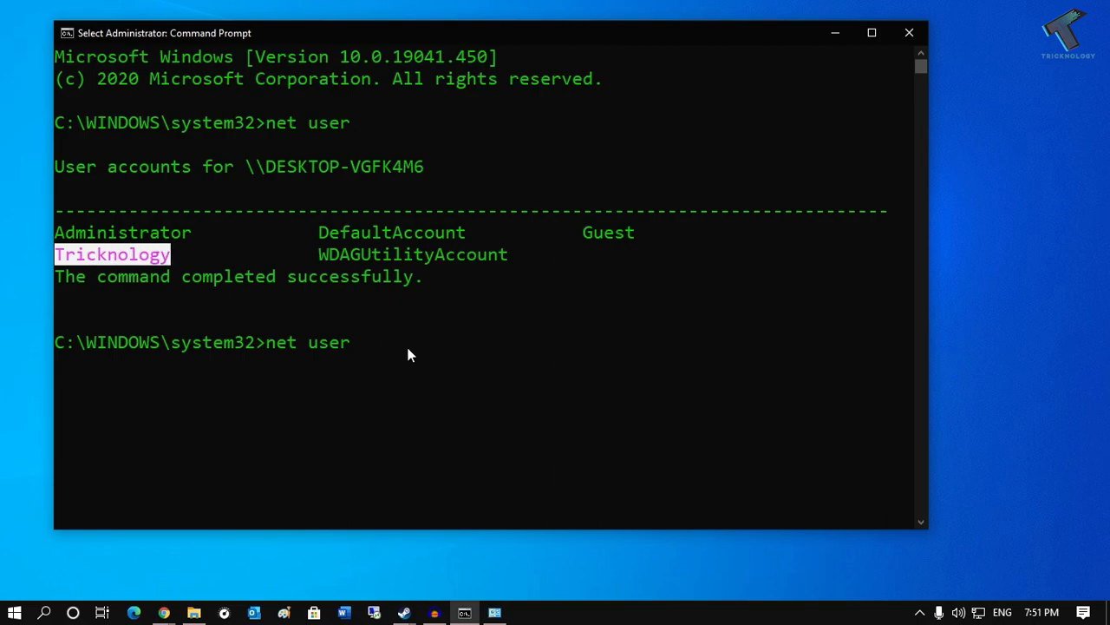
pyautogui.click(409, 354)
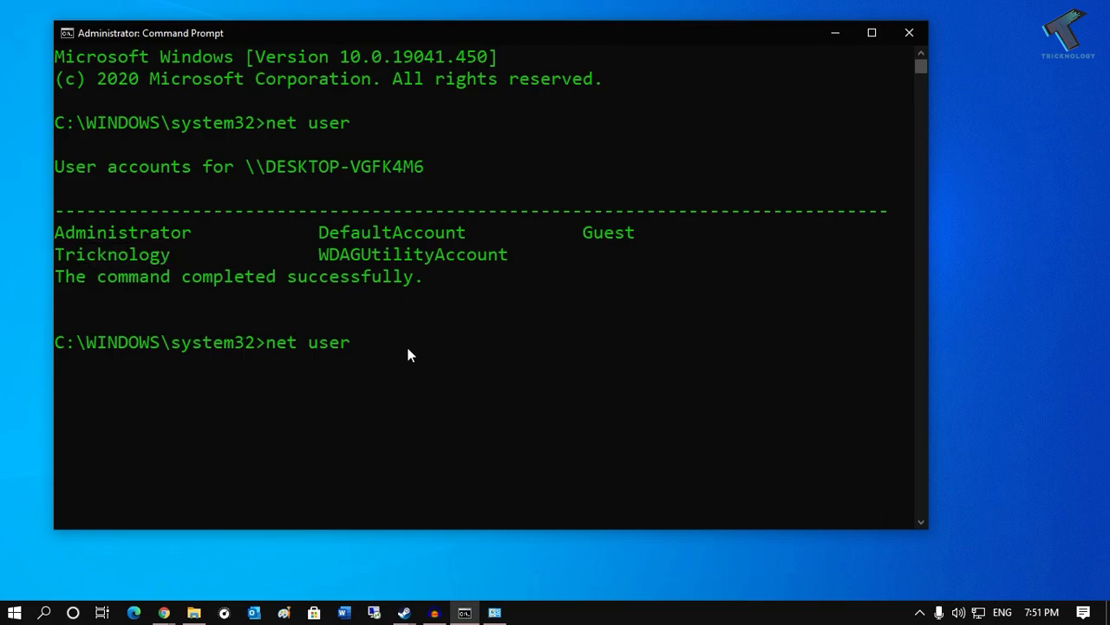
pyautogui.write('Trick')
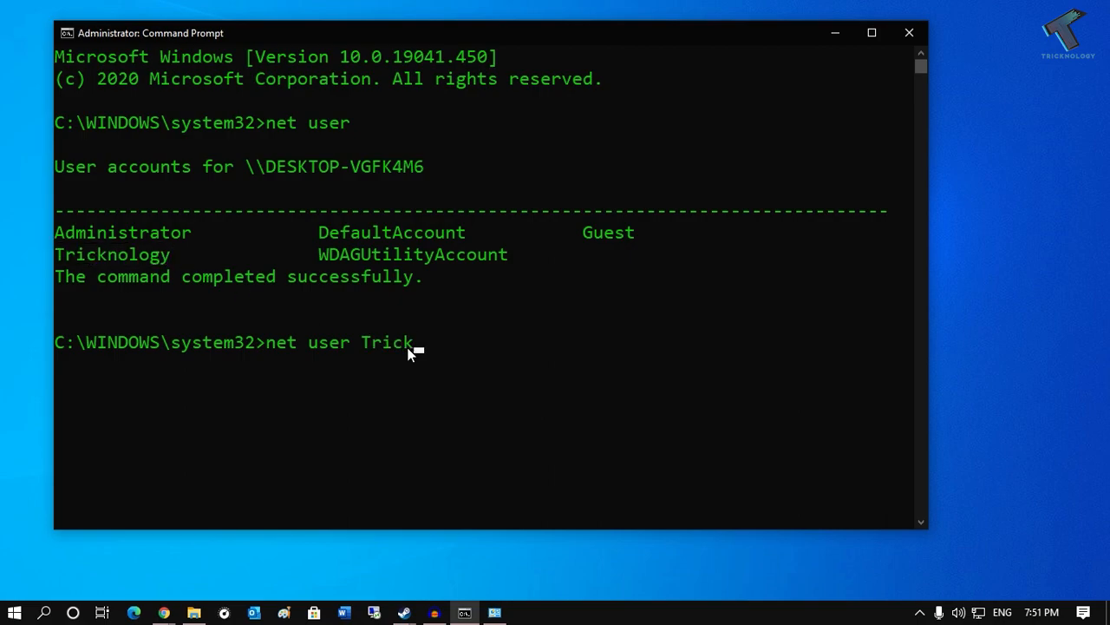
pyautogui.write('nology')
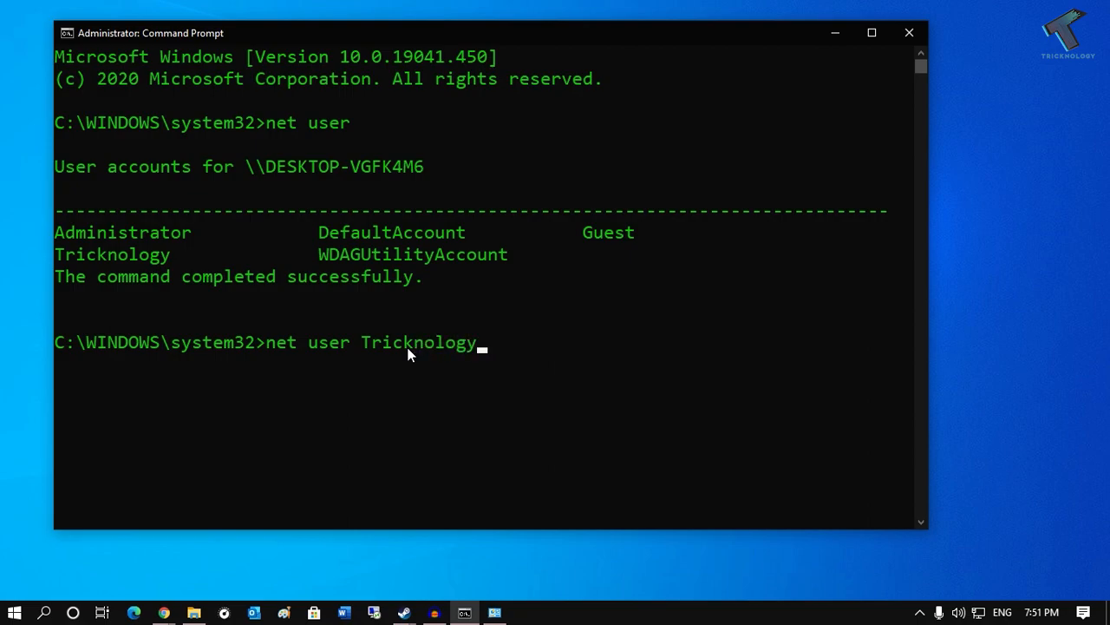
pyautogui.moveTo(531, 363)
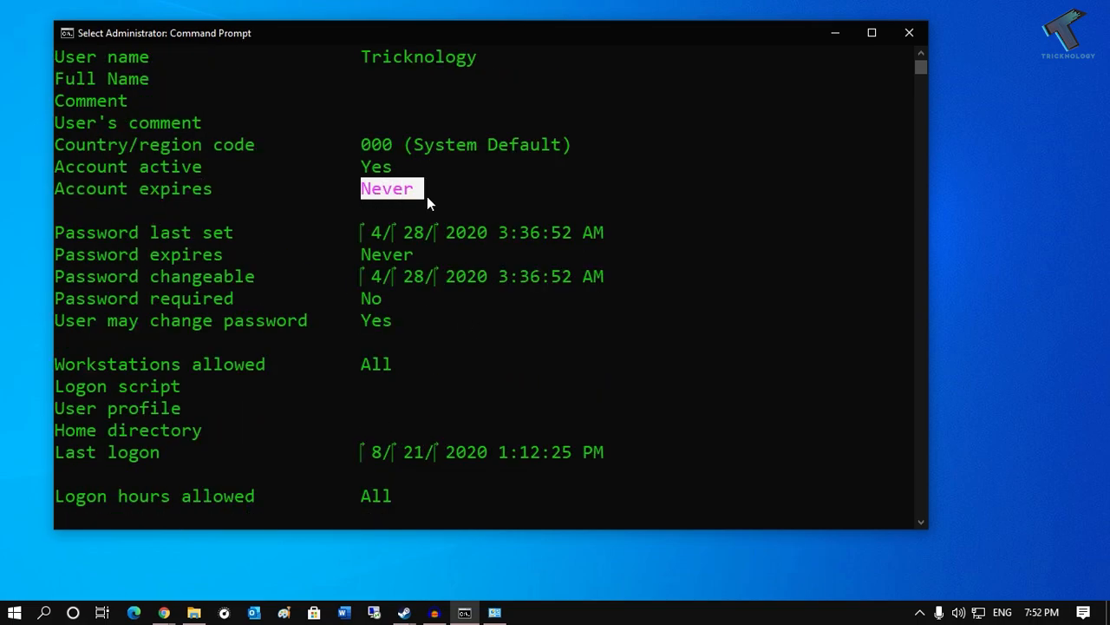
pyautogui.moveTo(170, 182)
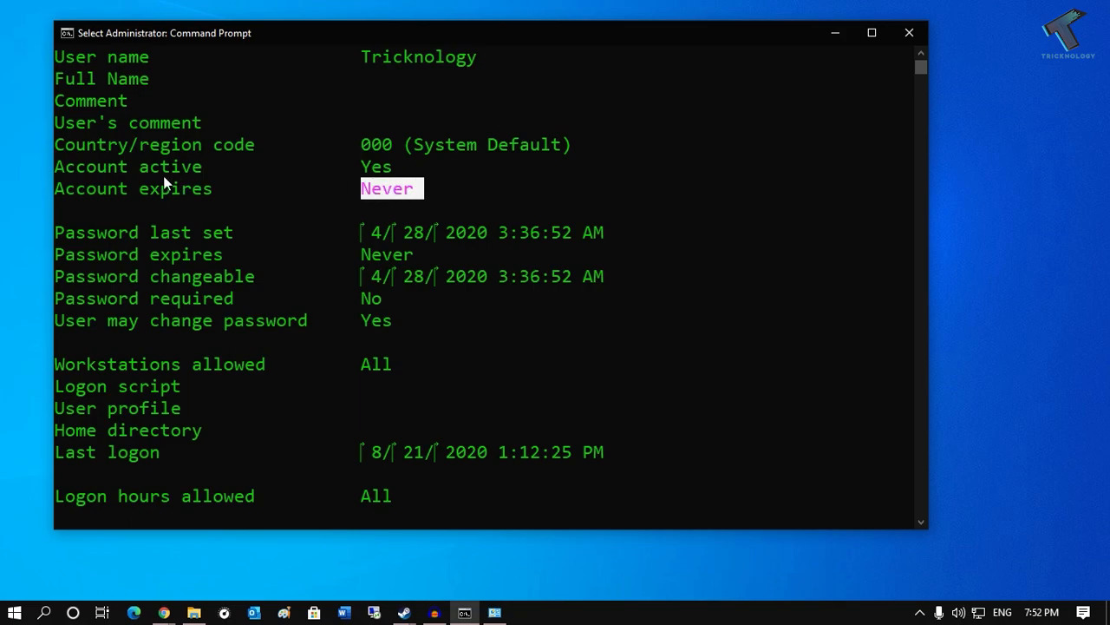
pyautogui.moveTo(415, 193)
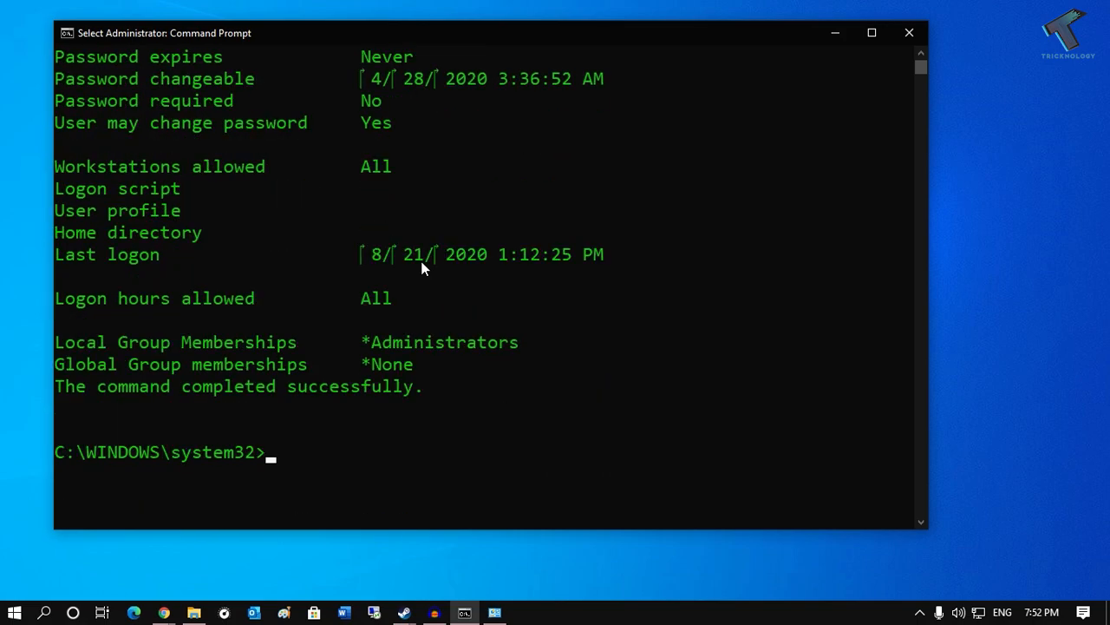
# - Run net user Tricknology /DOMAIN, which fails with system error 1355, and highlight the command
pyautogui.write('net user')
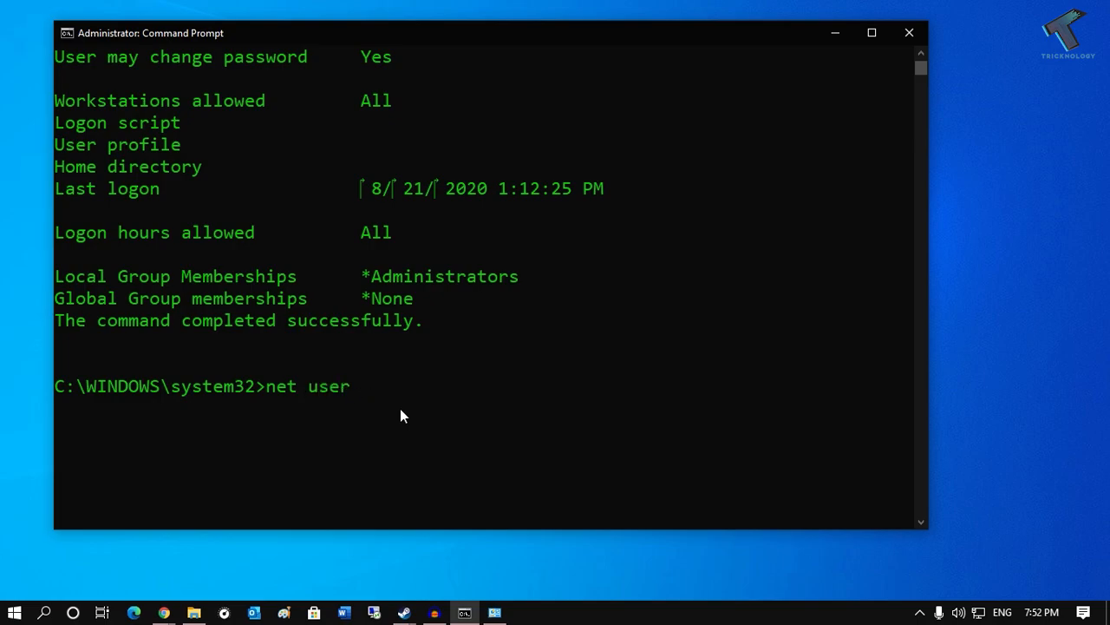
pyautogui.write('Tricknology')
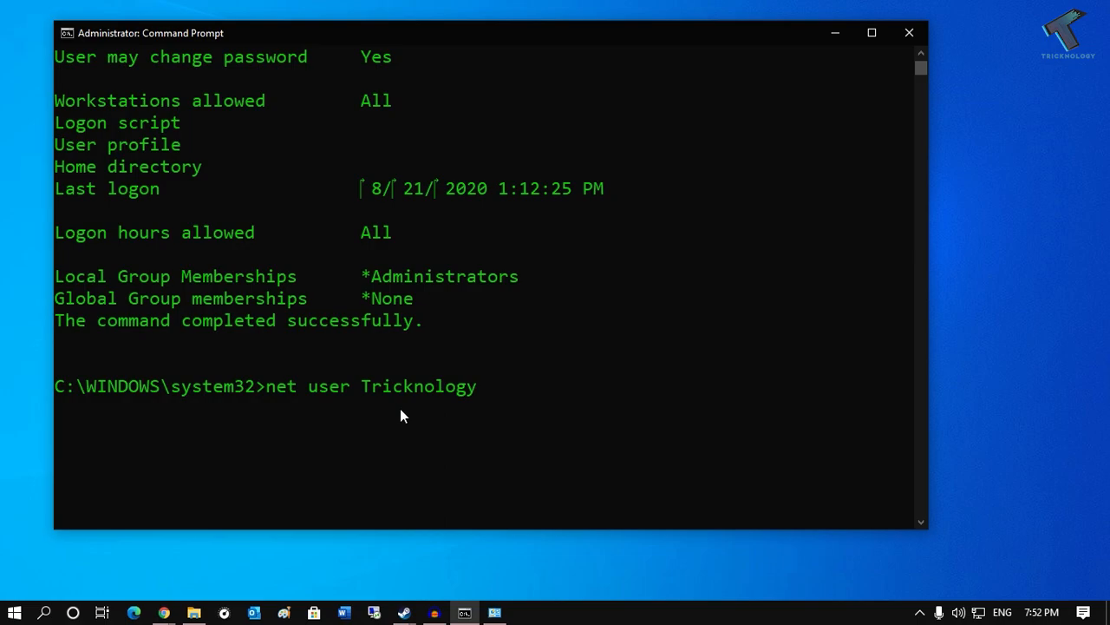
pyautogui.write('/DOMAIN')
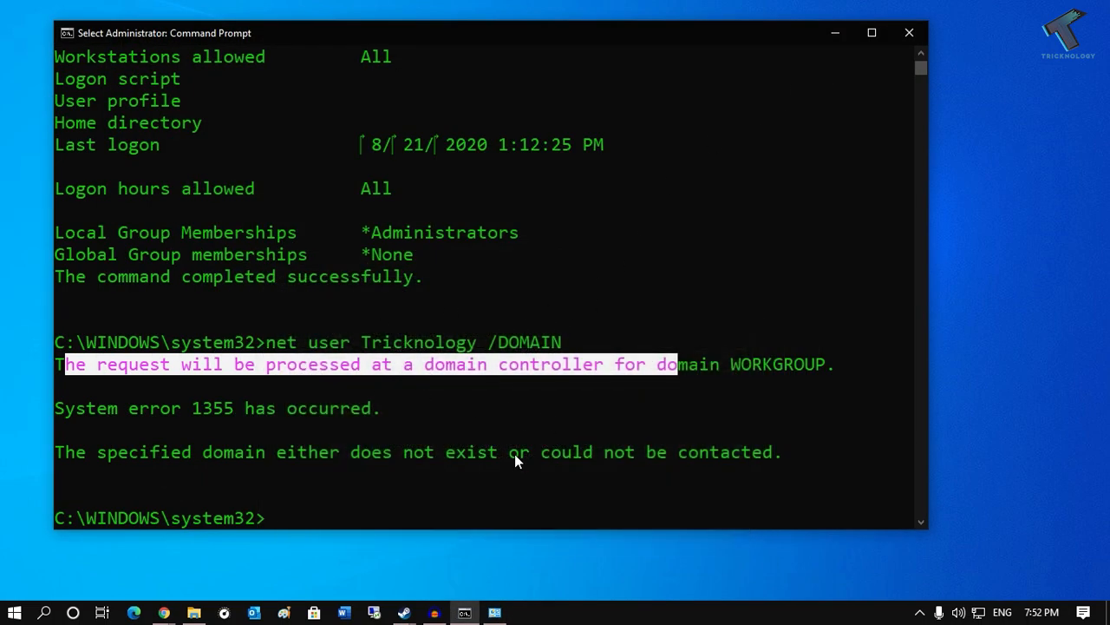
pyautogui.click(544, 353)
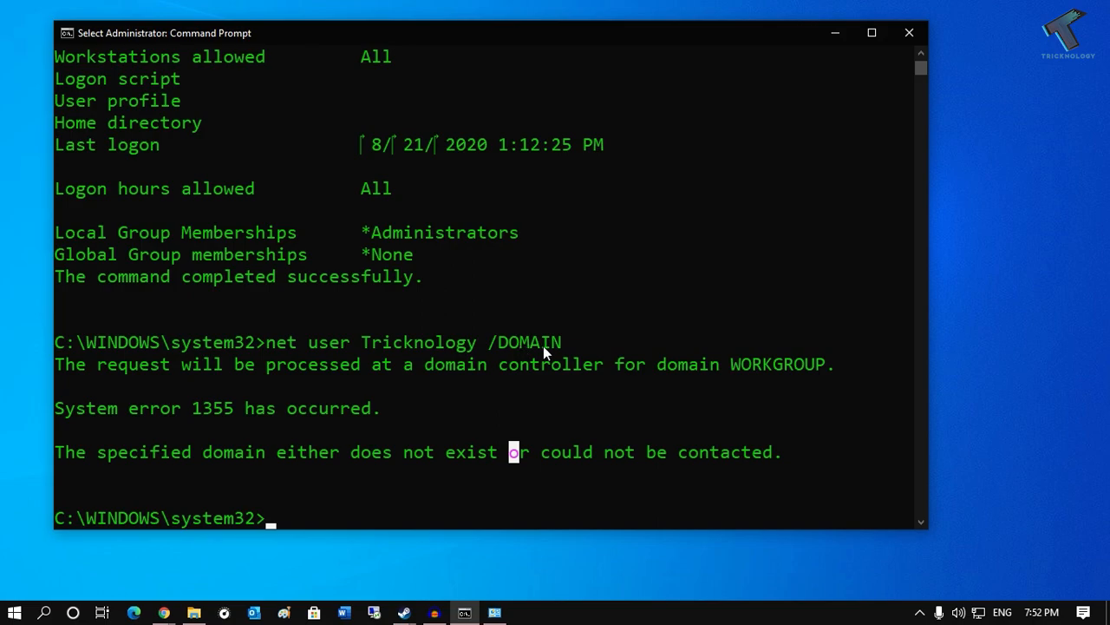
pyautogui.moveTo(267, 342); pyautogui.dragTo(583, 342)
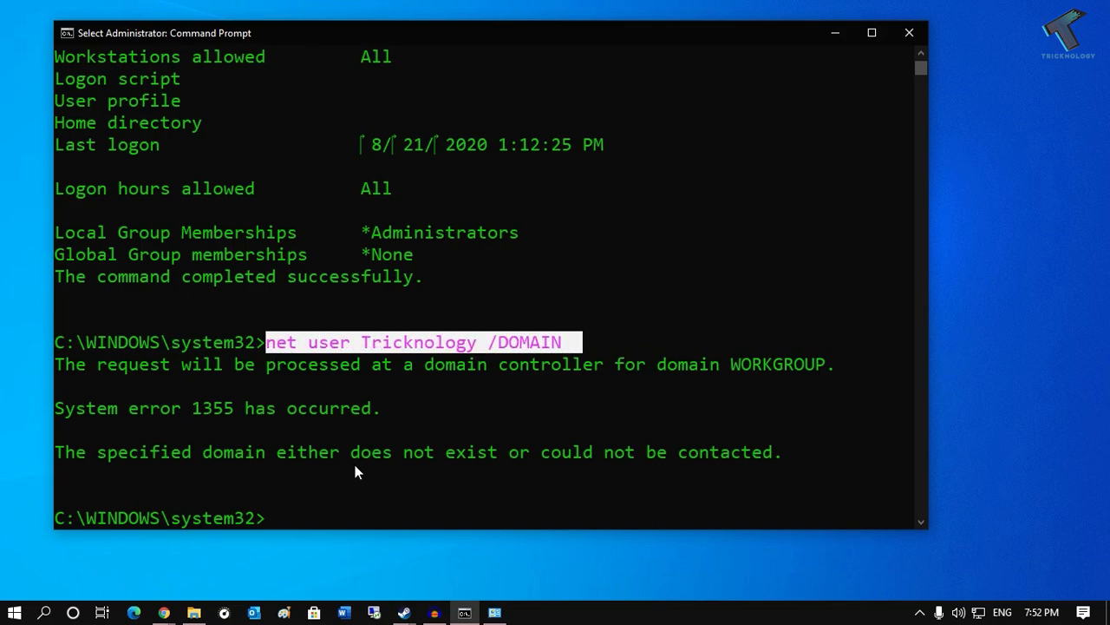